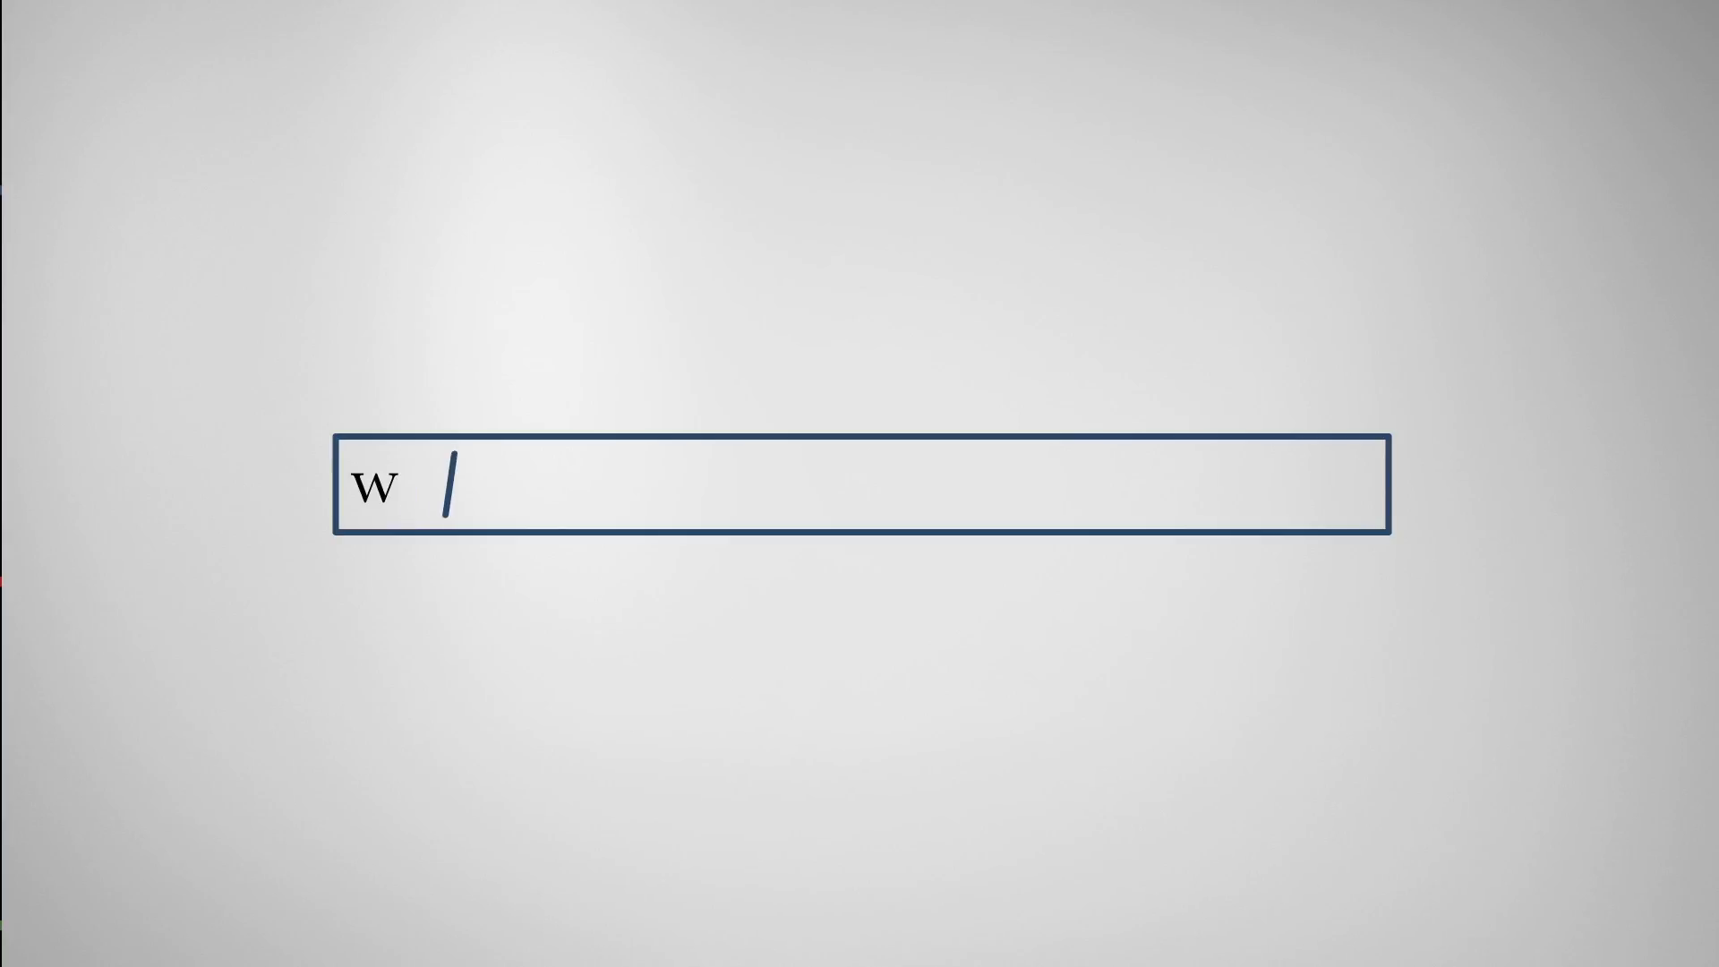
text(ww.g)
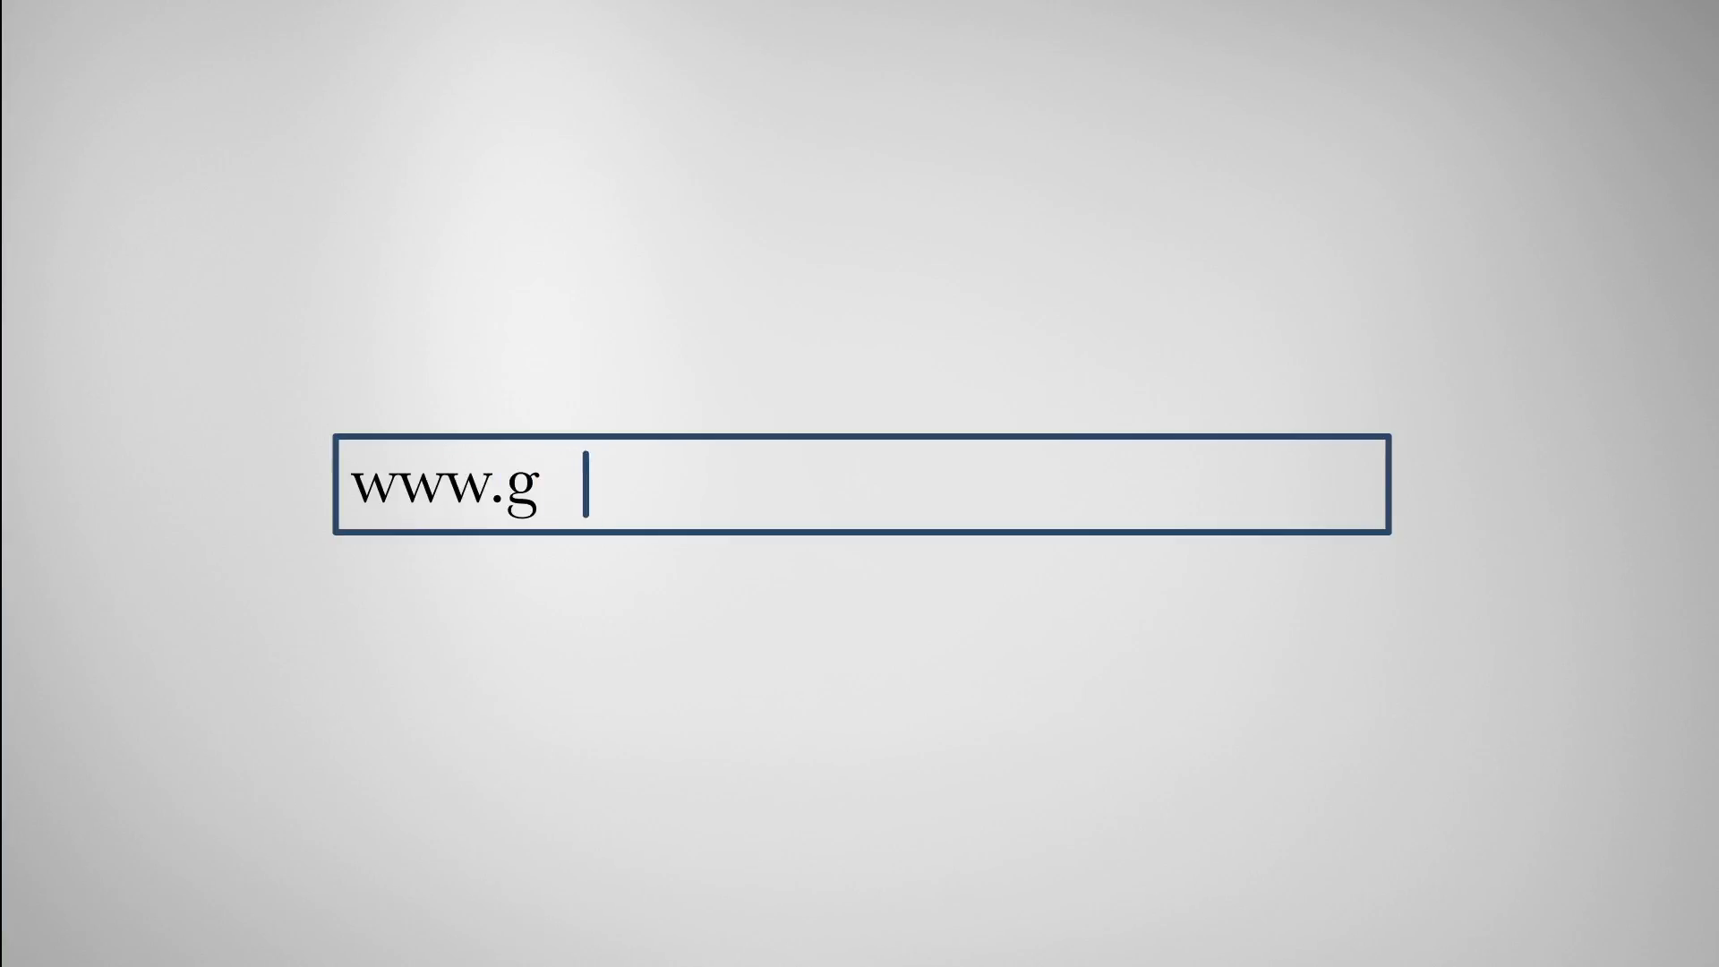
text(reenvulcanotechnologies.)
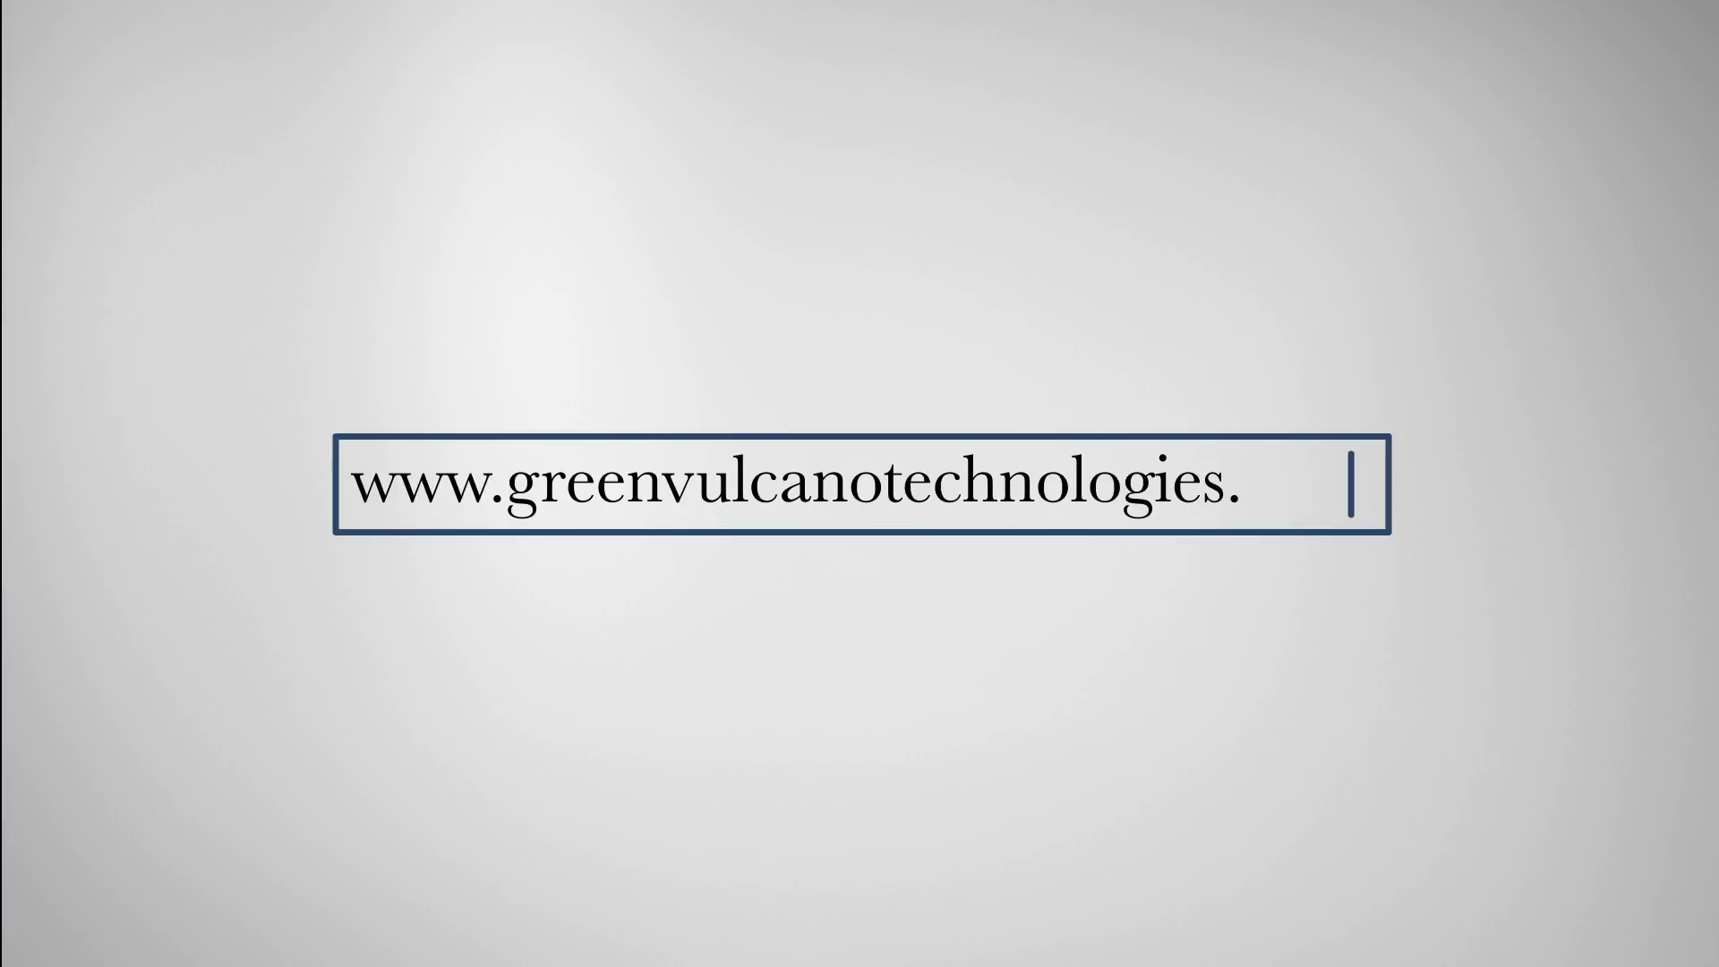